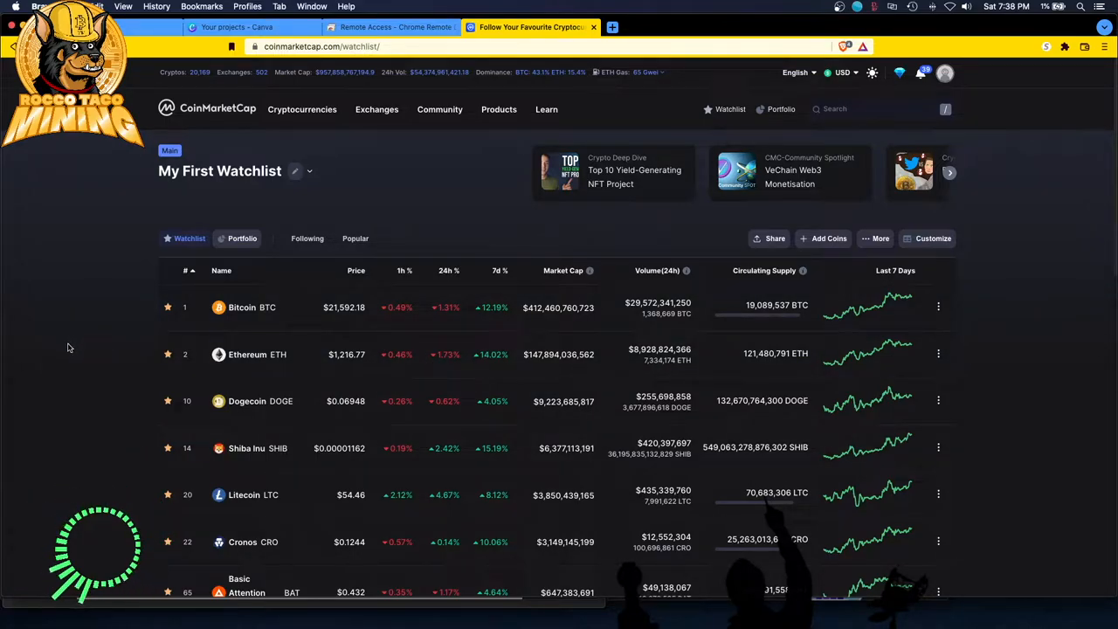
mouse_move(57, 349)
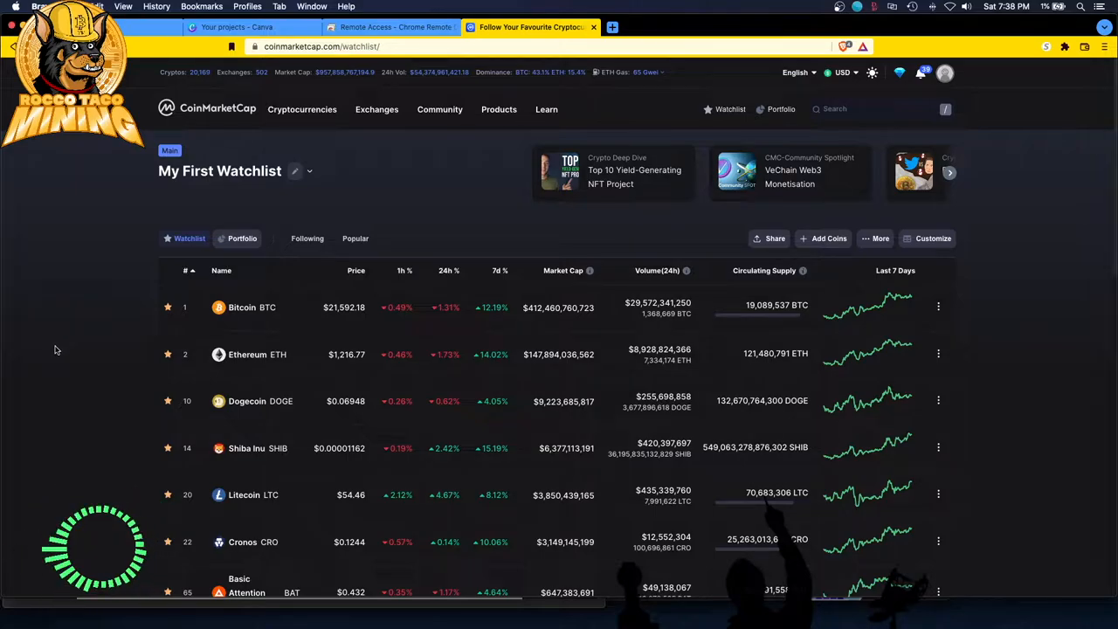
mouse_move(50, 341)
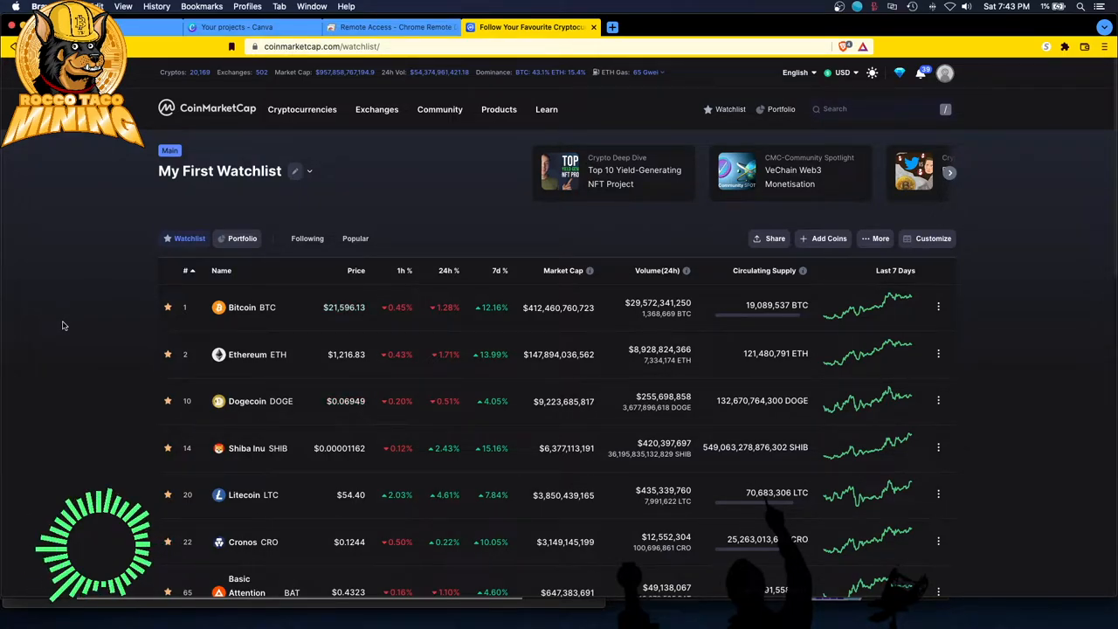
mouse_move(330, 263)
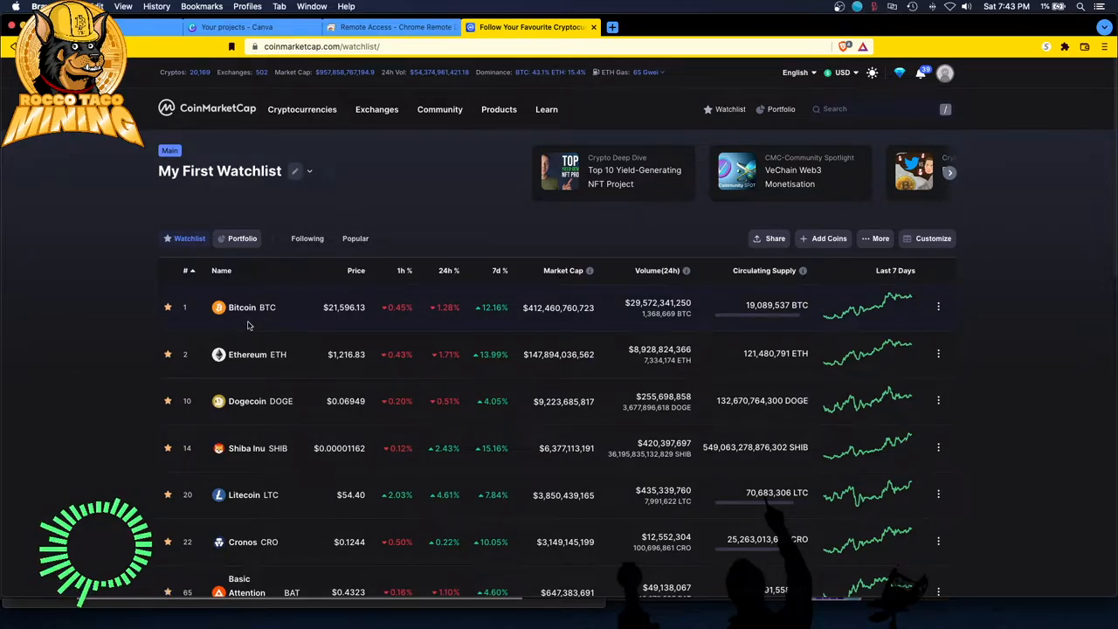
- Clear the old highlight and select the 'Voyager was created' paragraph in the letter
left_click(499, 110)
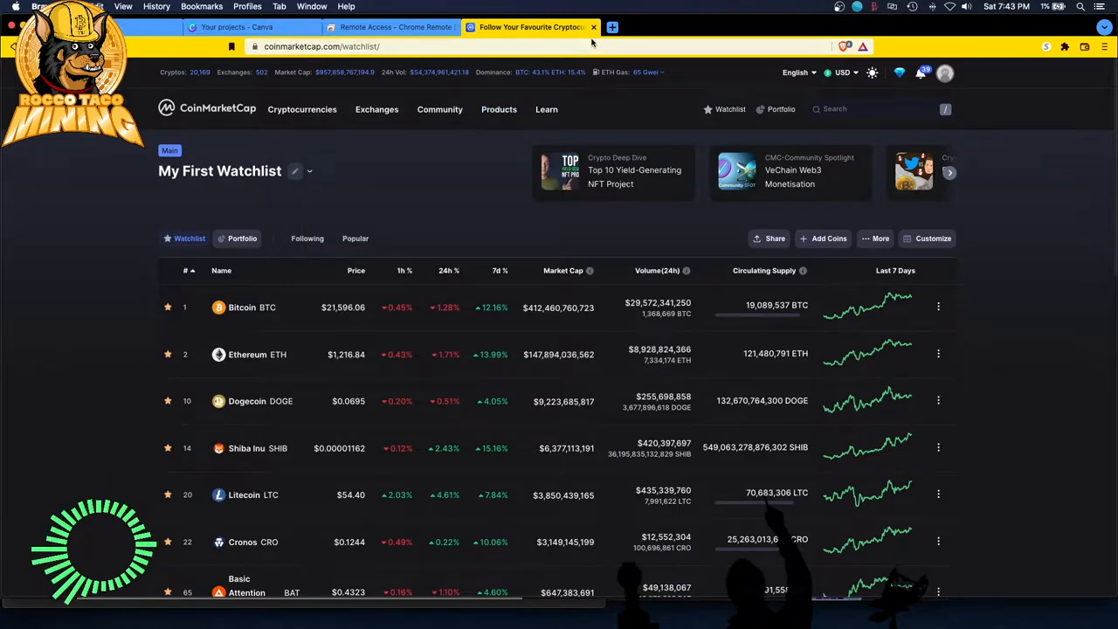
mouse_move(450, 66)
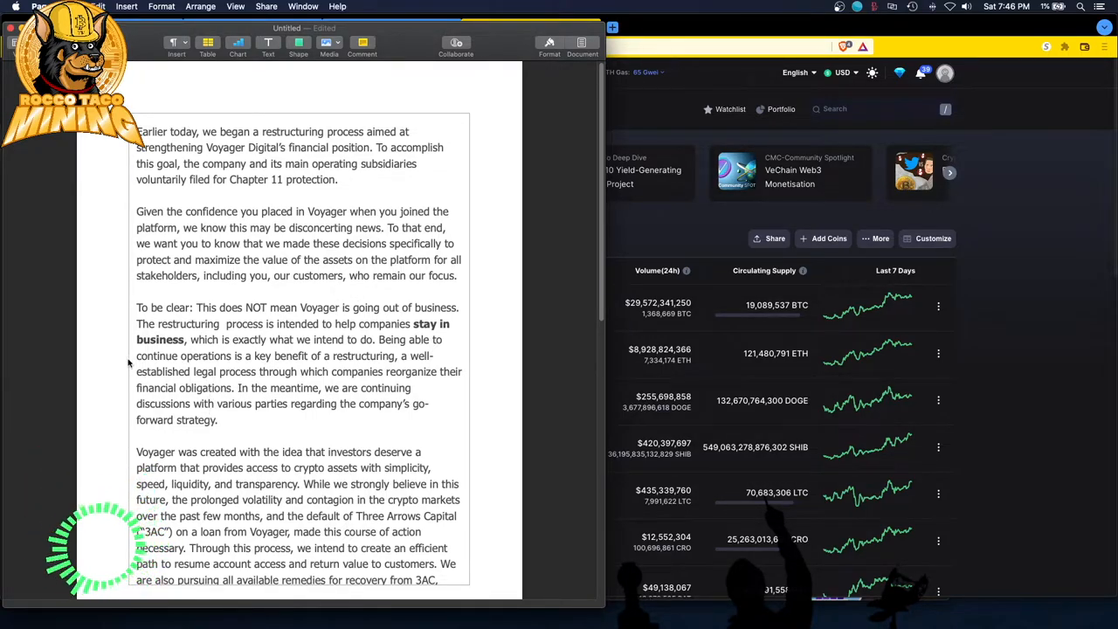
mouse_move(202, 309)
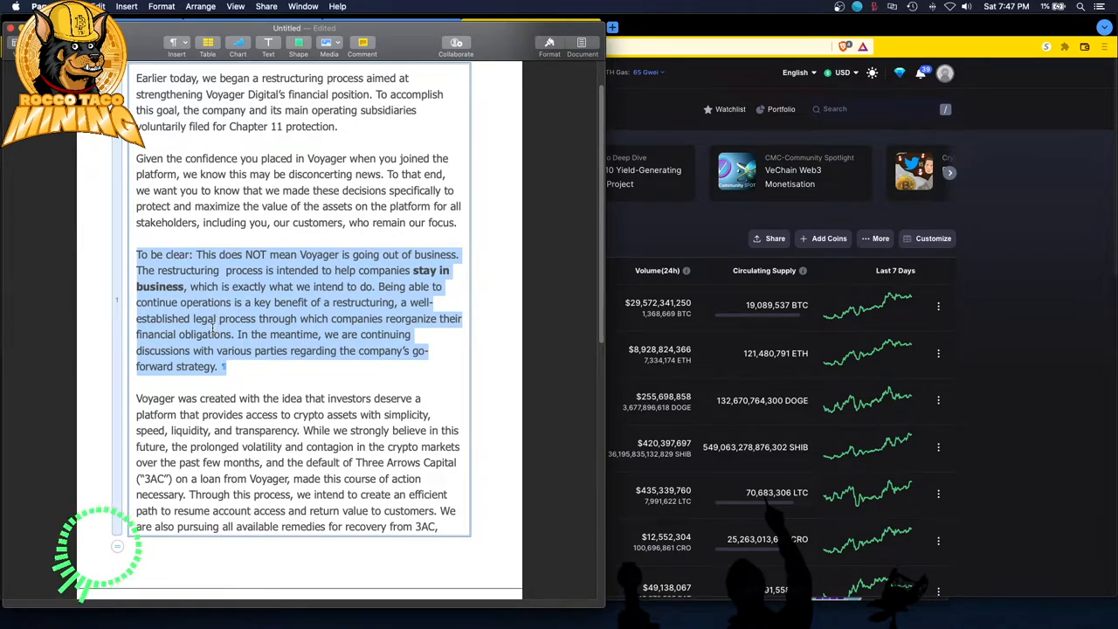
left_click(189, 354)
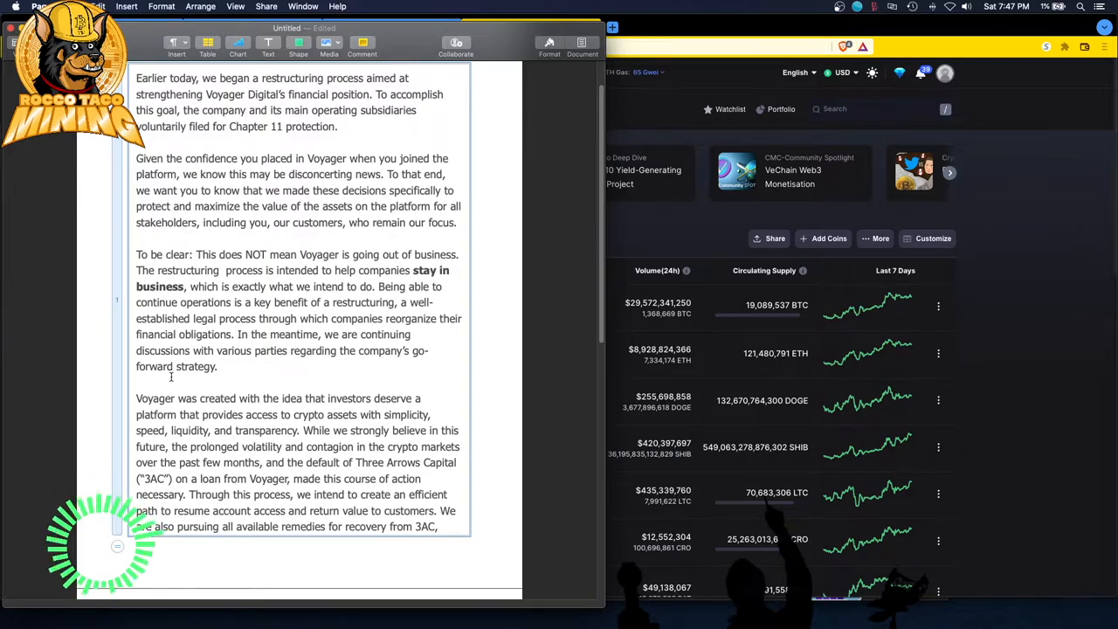
scroll("down", 3)
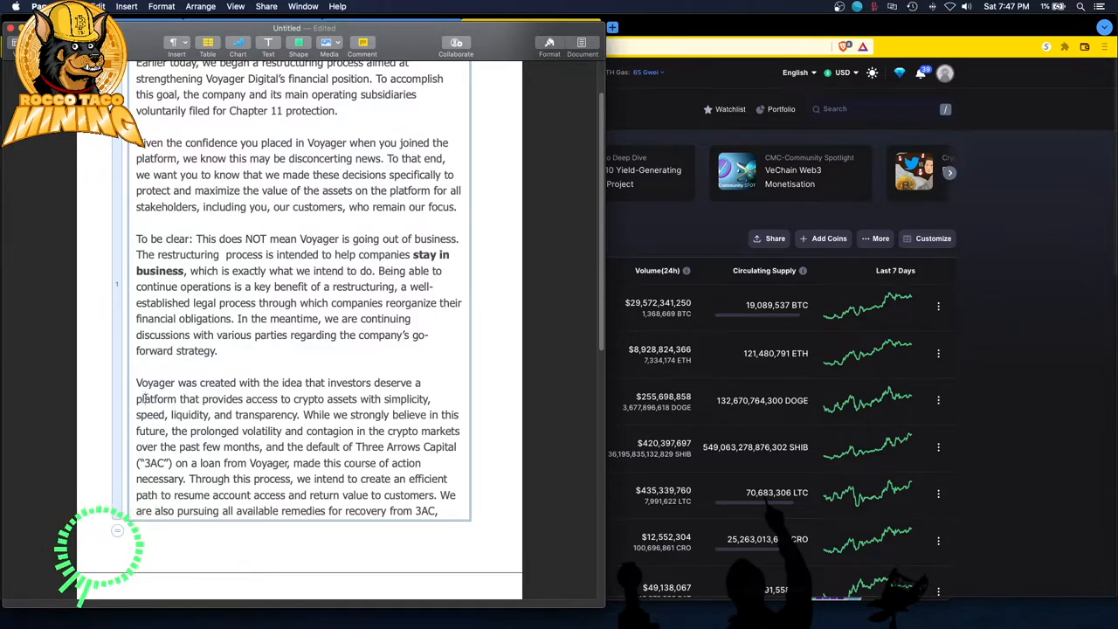
left_click_drag(135, 383, 441, 511)
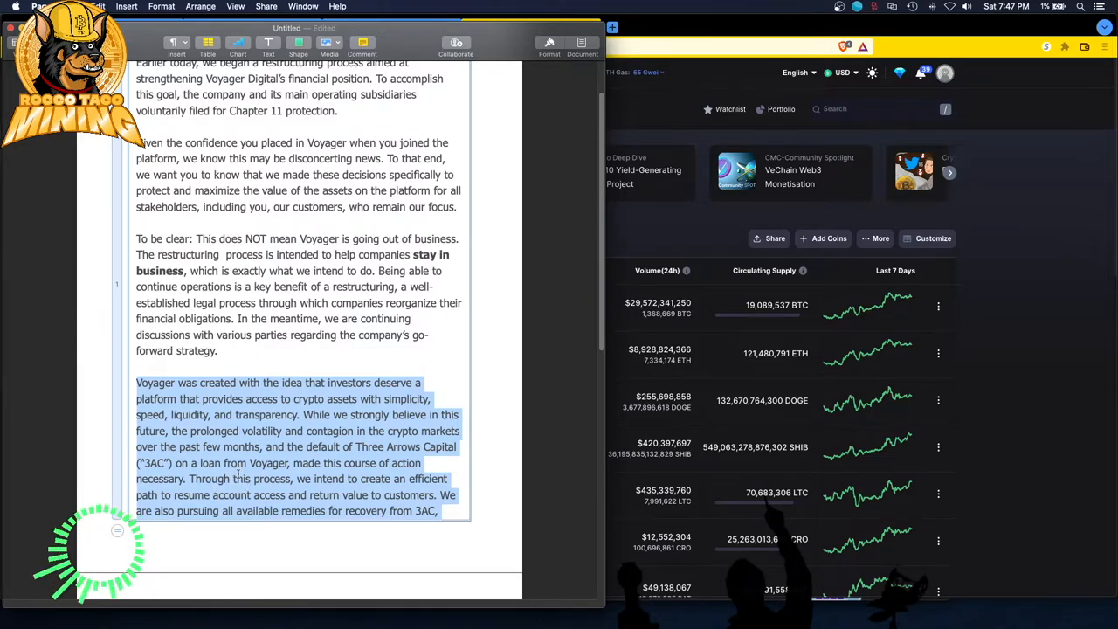
scroll("down", 3)
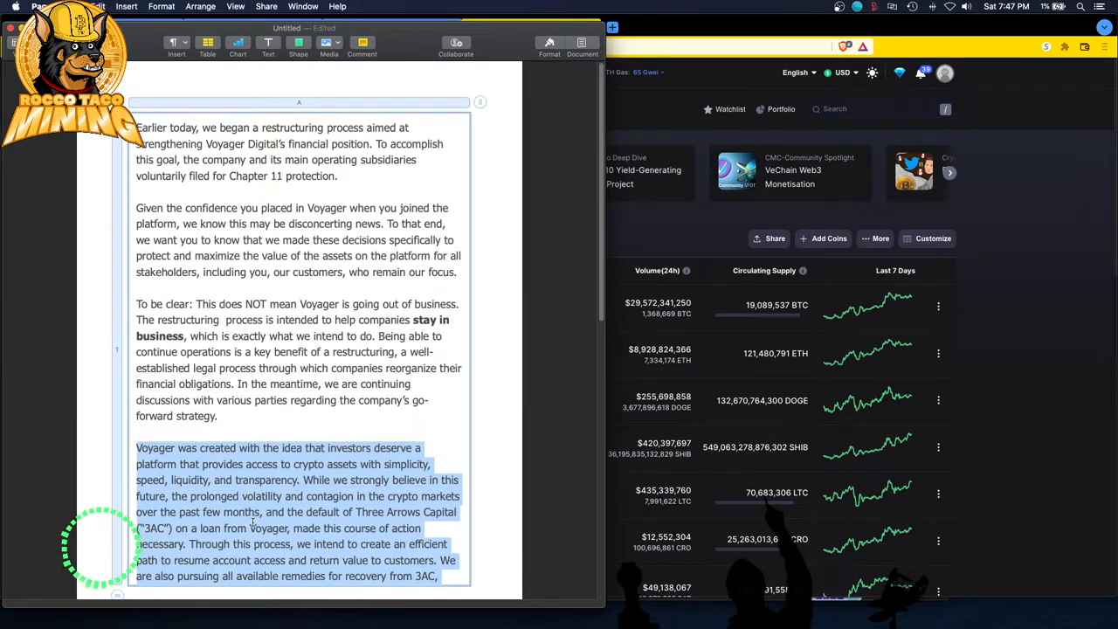